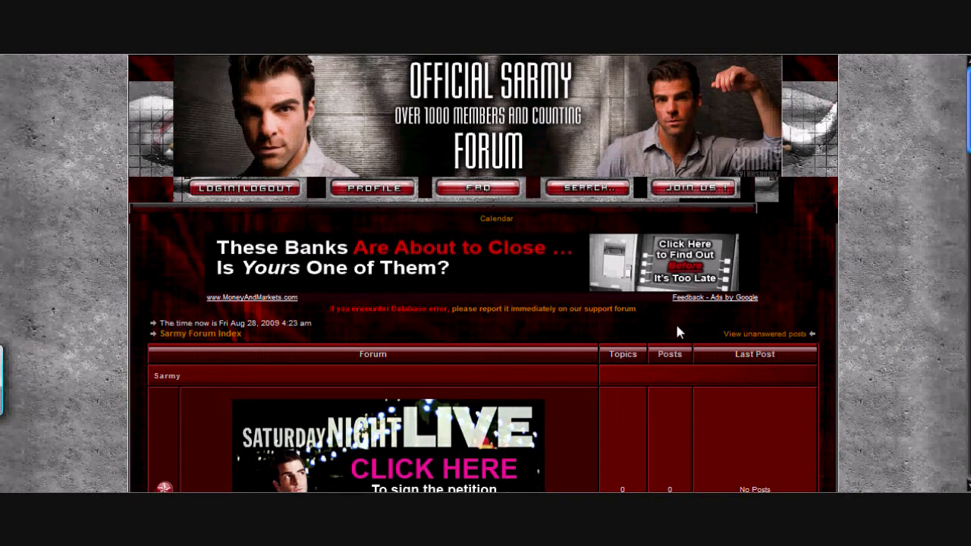
mouse_move(693, 187)
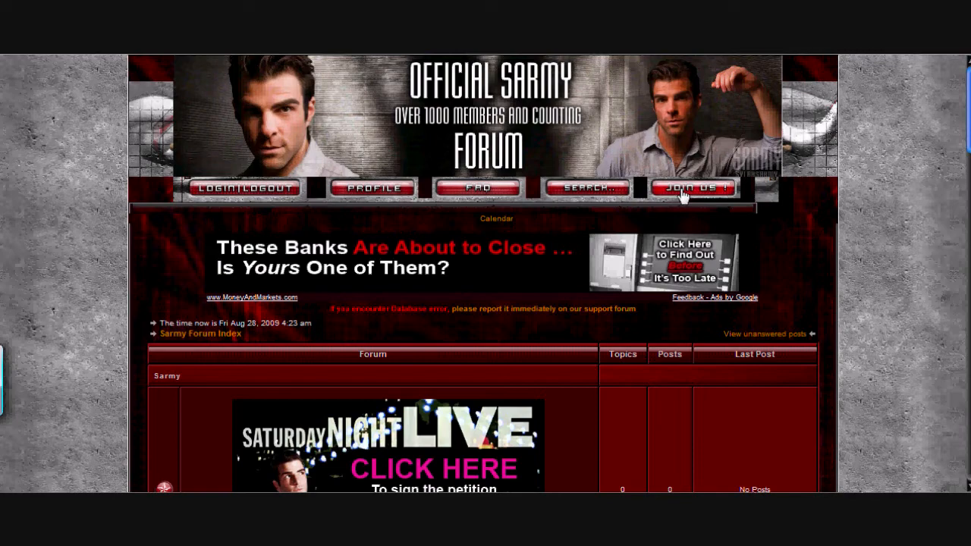
Step: Start registration with 'Join Us!' to reach the Registration Agreement Terms page
left_click(693, 188)
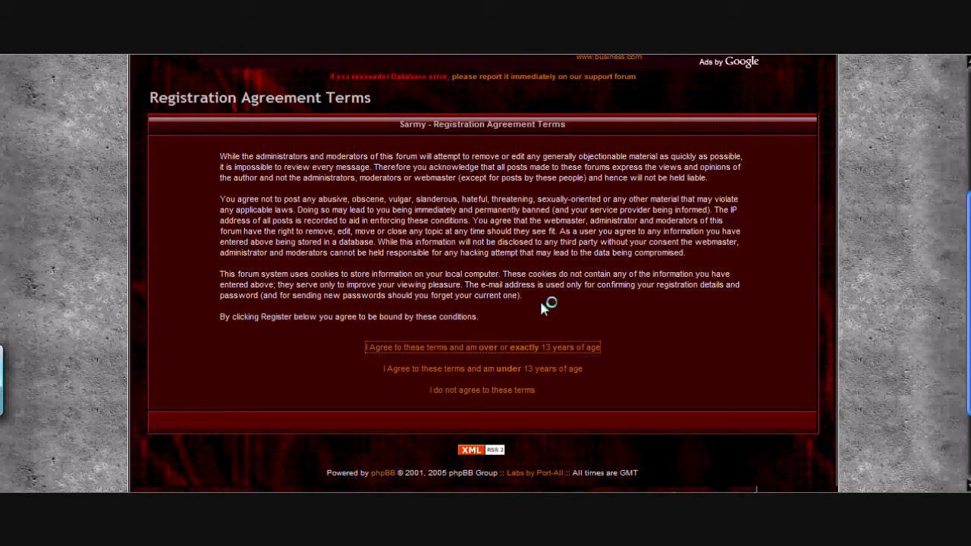
Step: Agree to the terms as over 13, enter username 'test_account' and confirmation code 'S96'
left_click(483, 347)
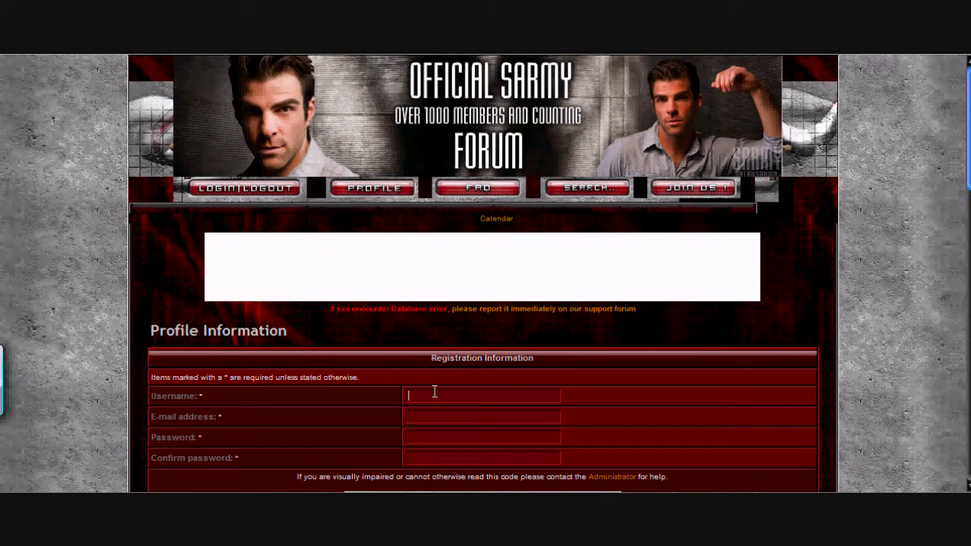
type("test_account")
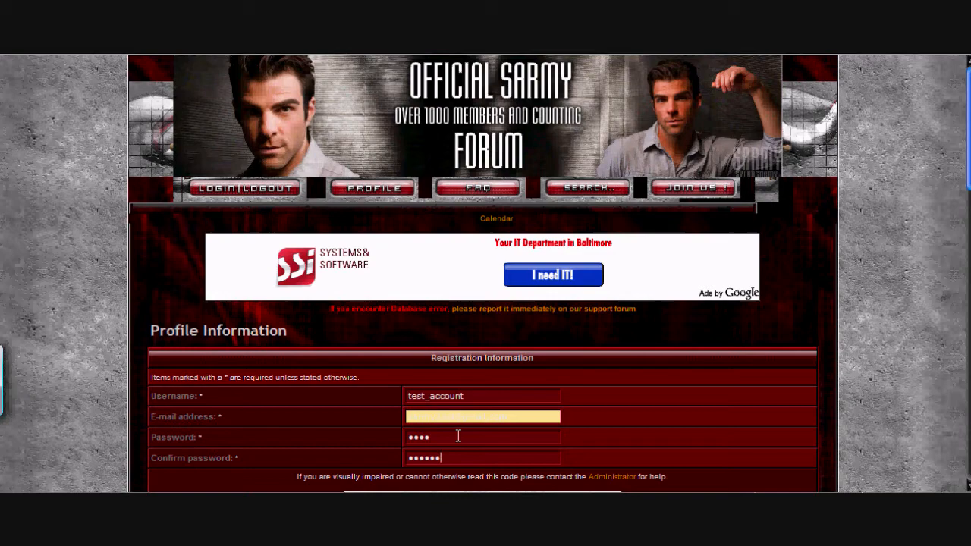
scroll("down", 3)
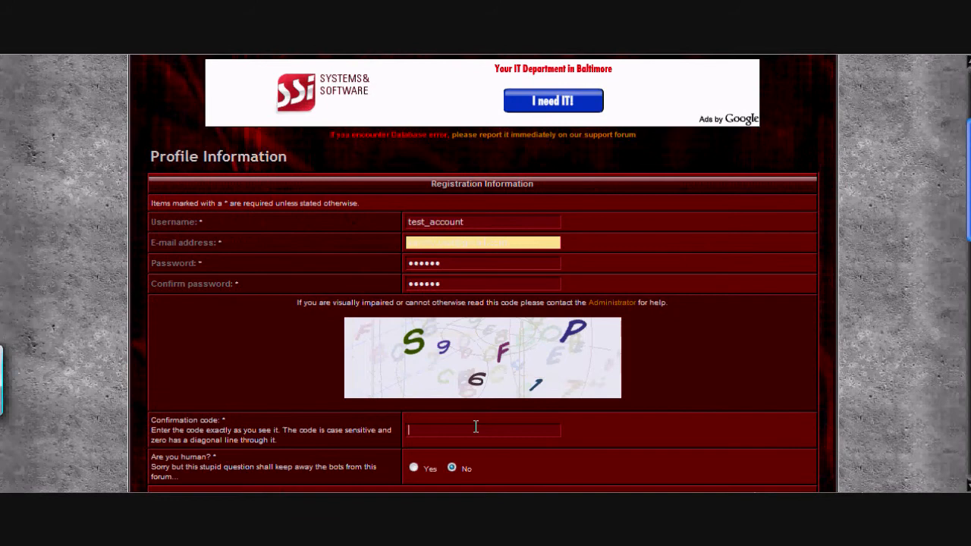
type("S96F1P")
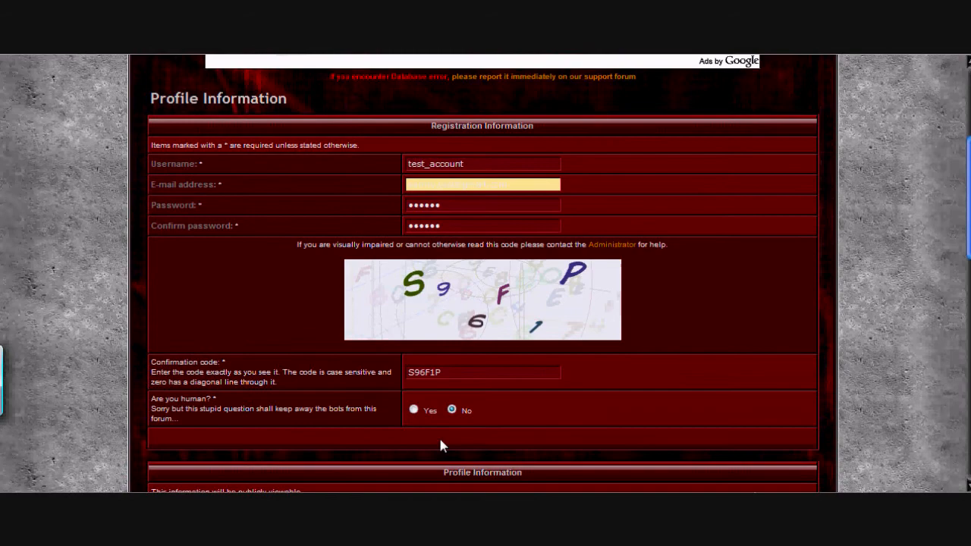
Step: Scroll past Preferences and submit the completed registration form
scroll("down", 3)
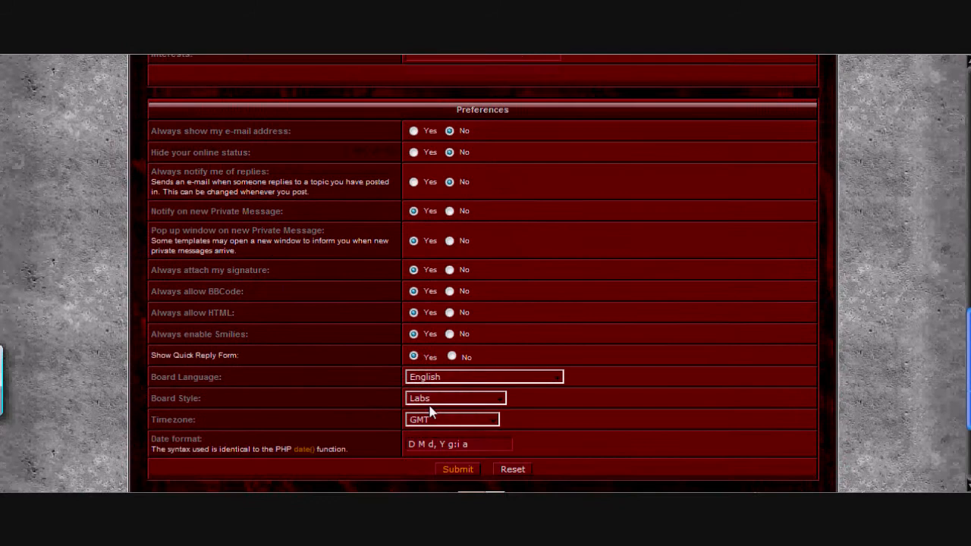
left_click(456, 398)
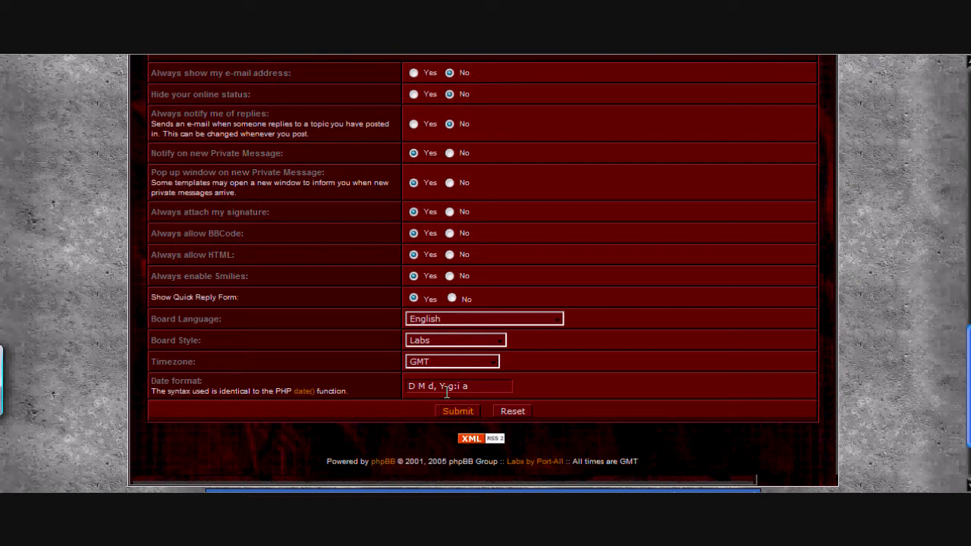
left_click(457, 411)
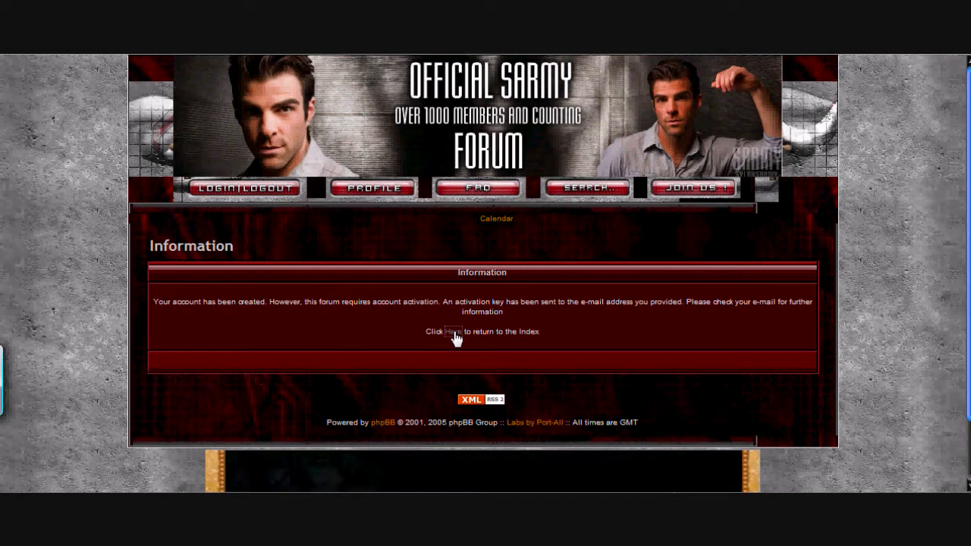
Step: Follow the 'Here' link in the account-created notice back to the forum index
left_click(453, 332)
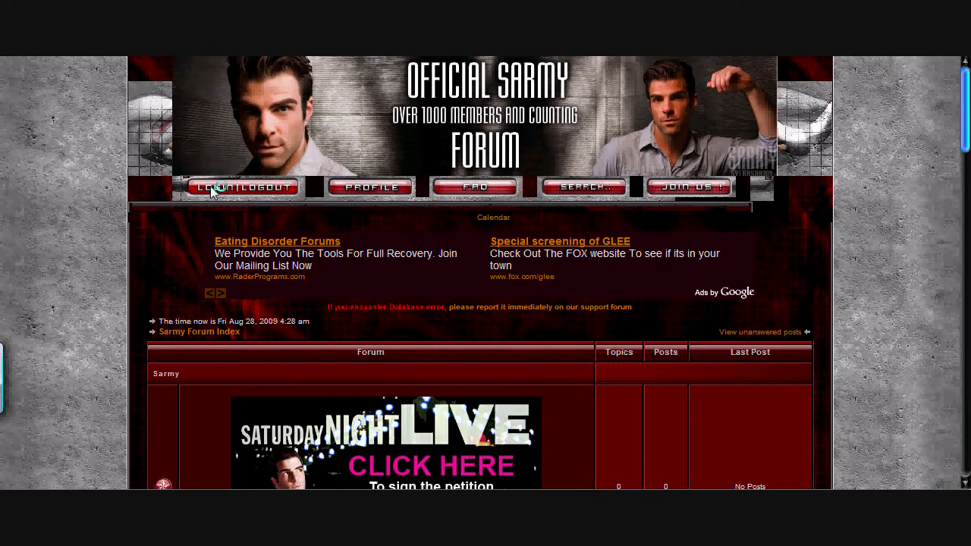
Step: Log in as test_account with its password
left_click(242, 187)
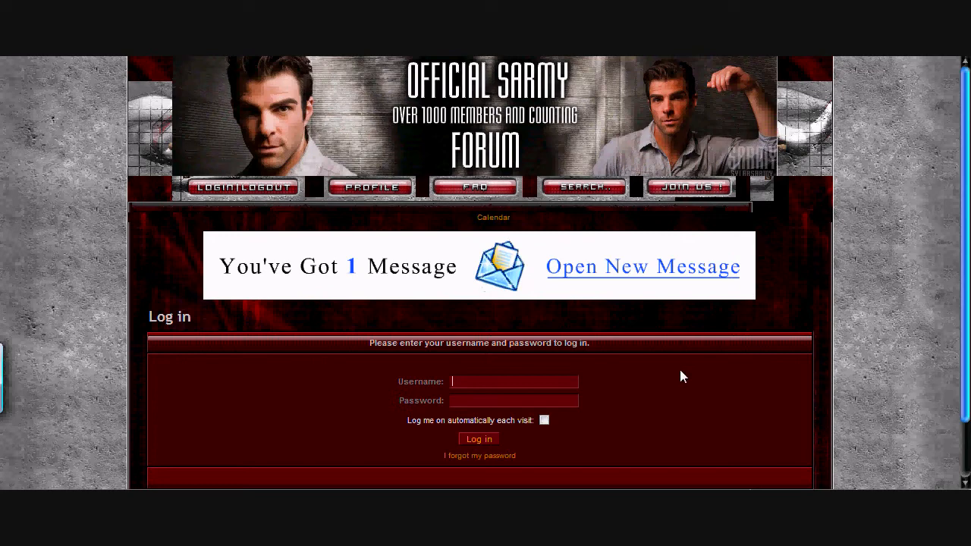
type("test_account")
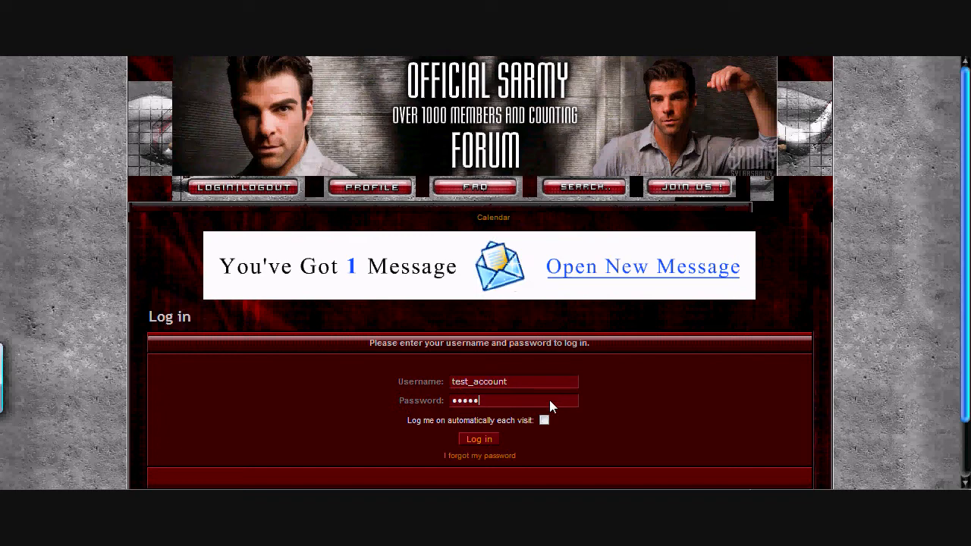
left_click(479, 439)
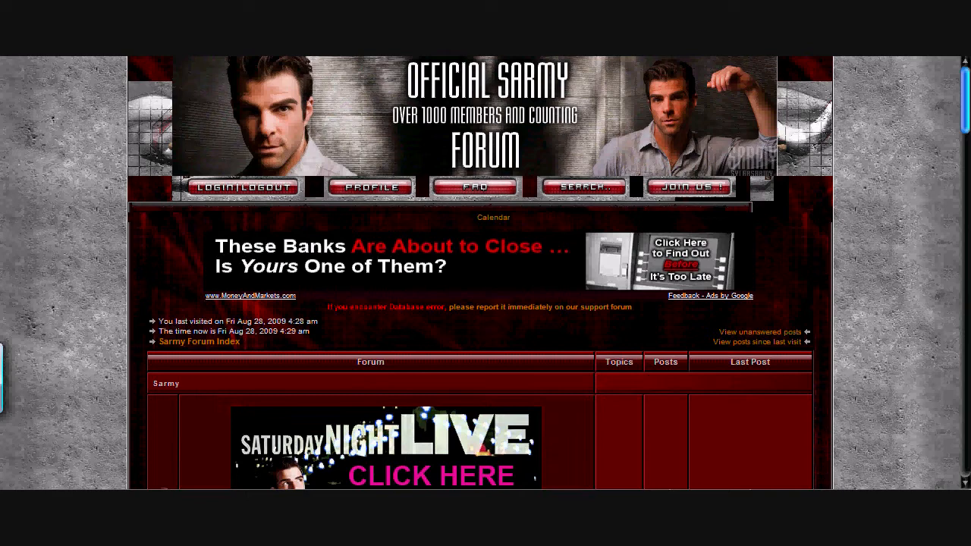
mouse_move(603, 206)
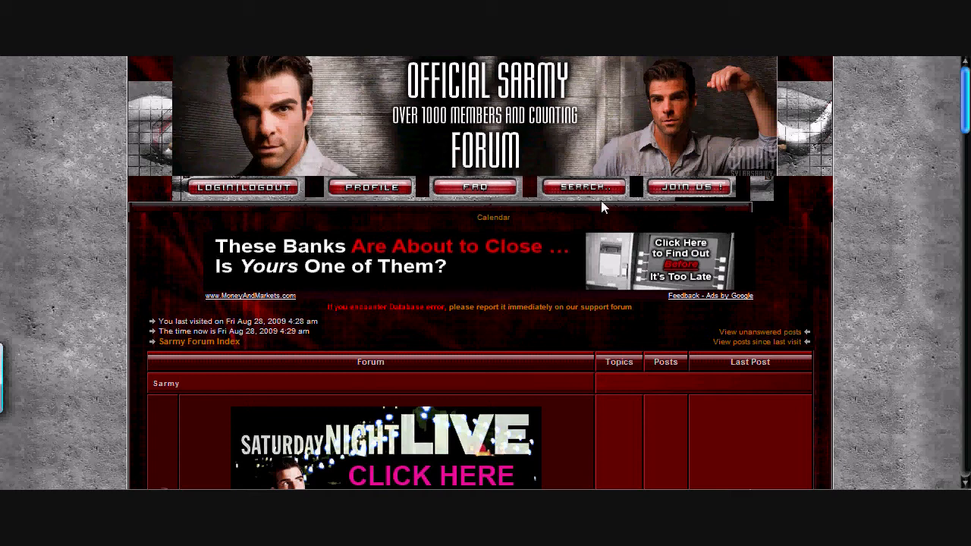
mouse_move(341, 287)
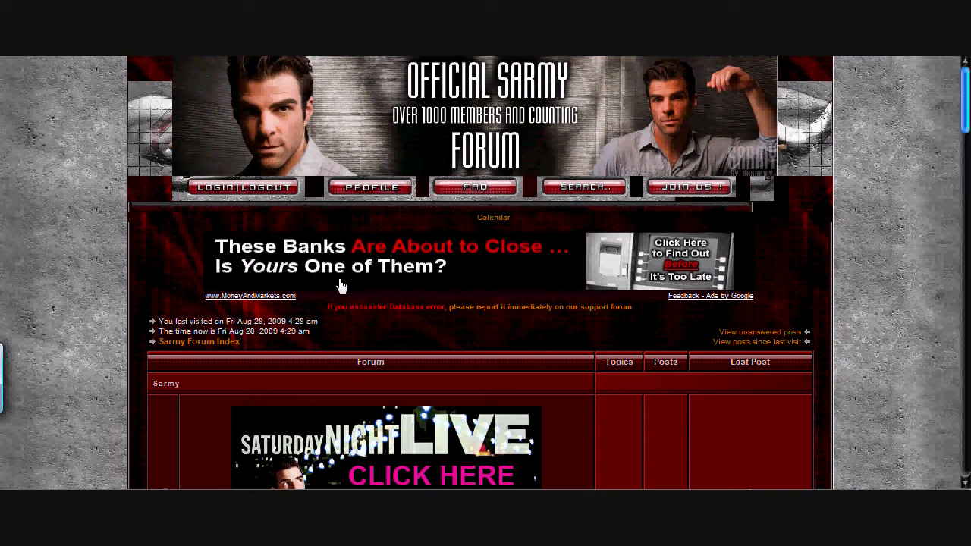
Step: Scroll down The List topic to the Quick Reply message body
scroll("down", 3)
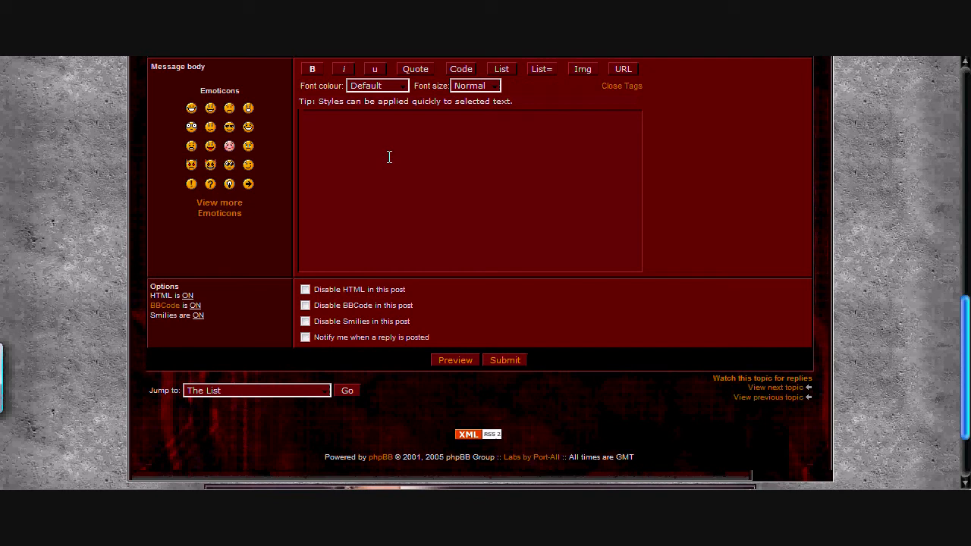
Step: Type 'I Wanted to be added to the list' and submit the reply
type("I W")
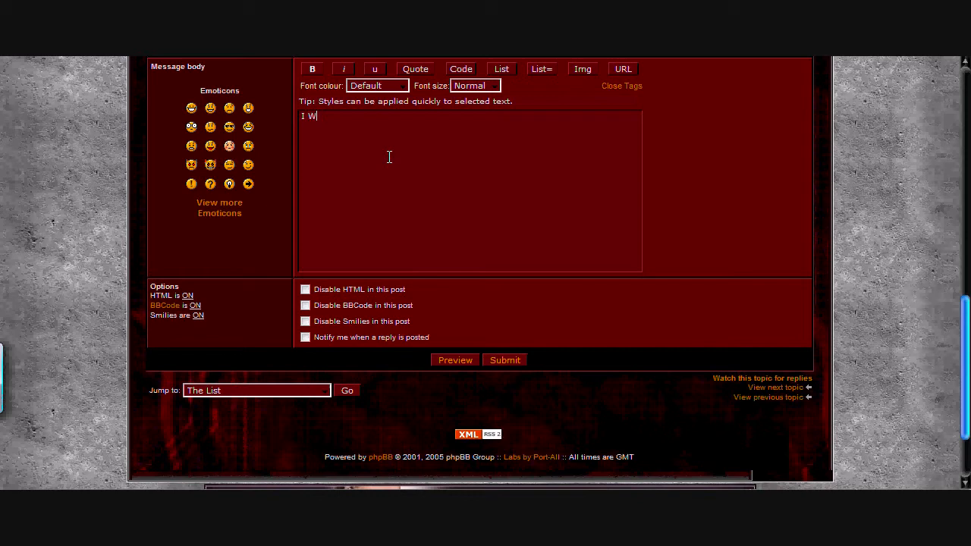
type("anted to be added")
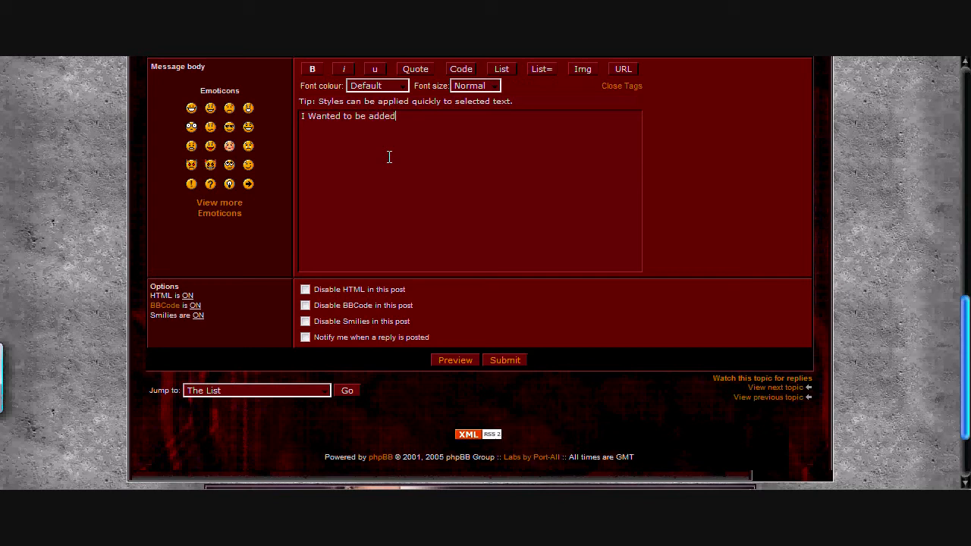
type("to the list")
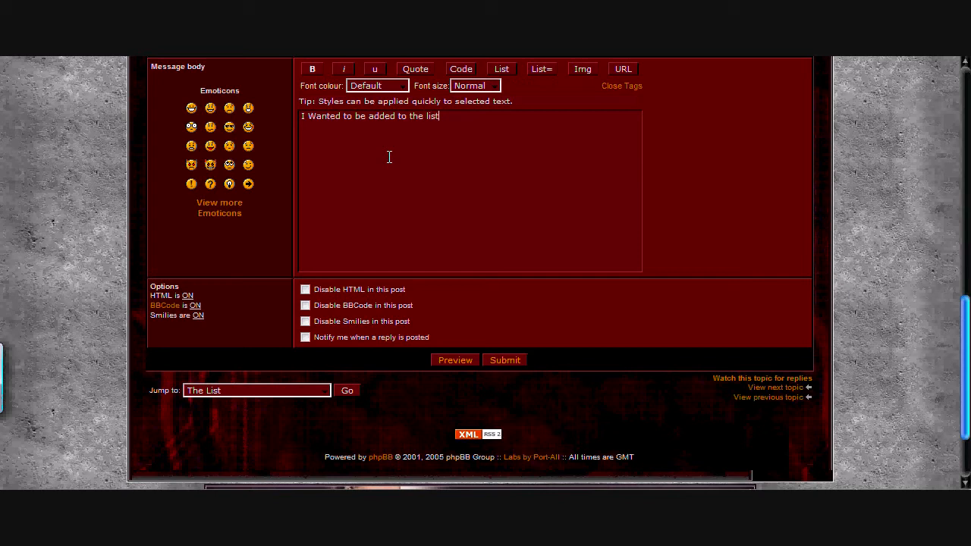
left_click(504, 360)
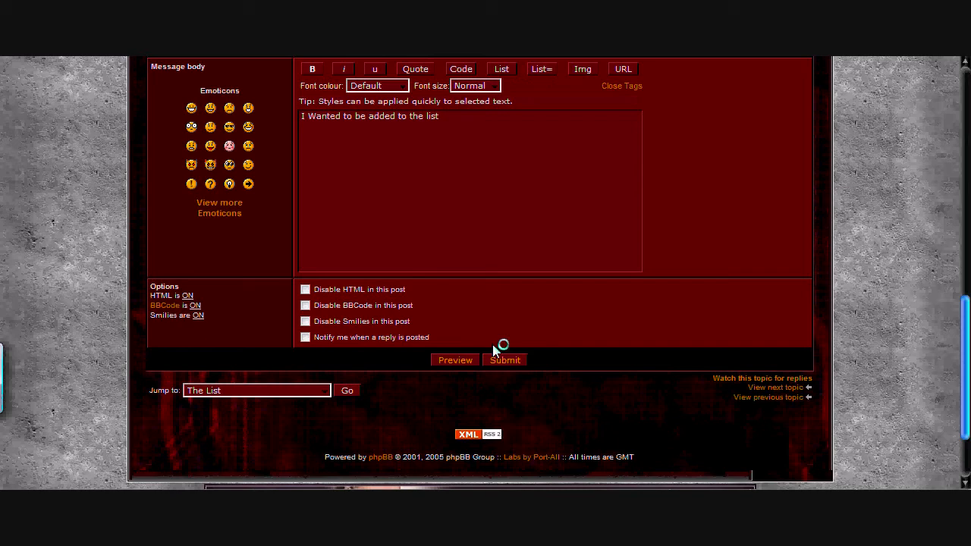
left_click(505, 359)
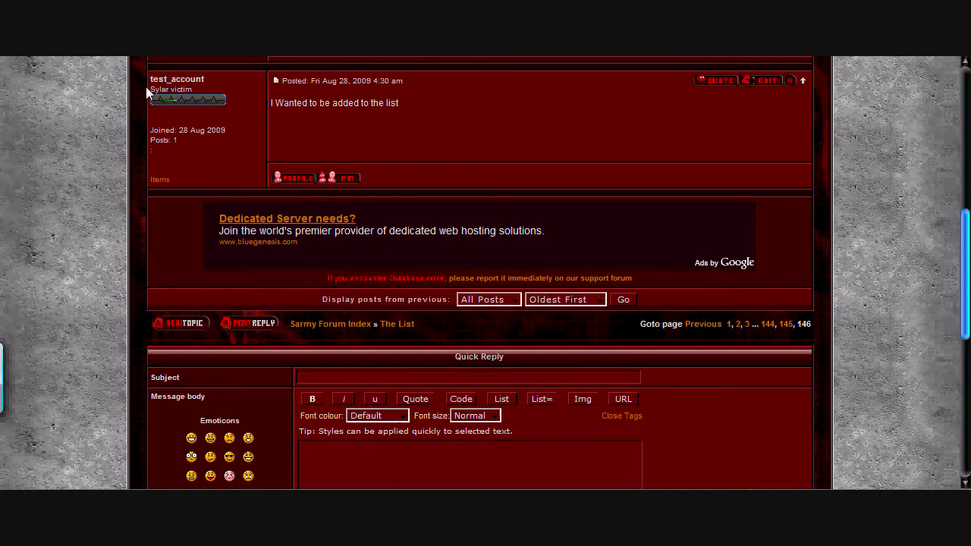
mouse_move(332, 142)
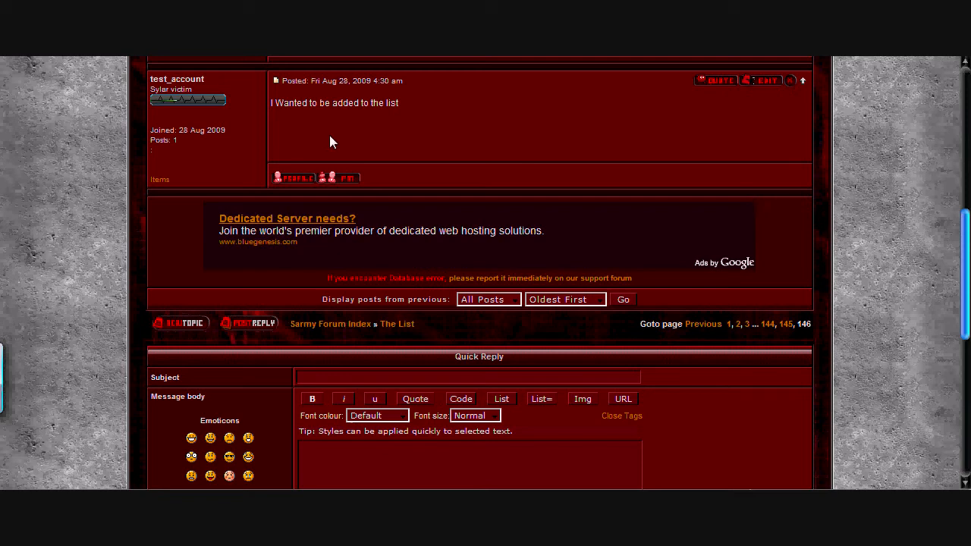